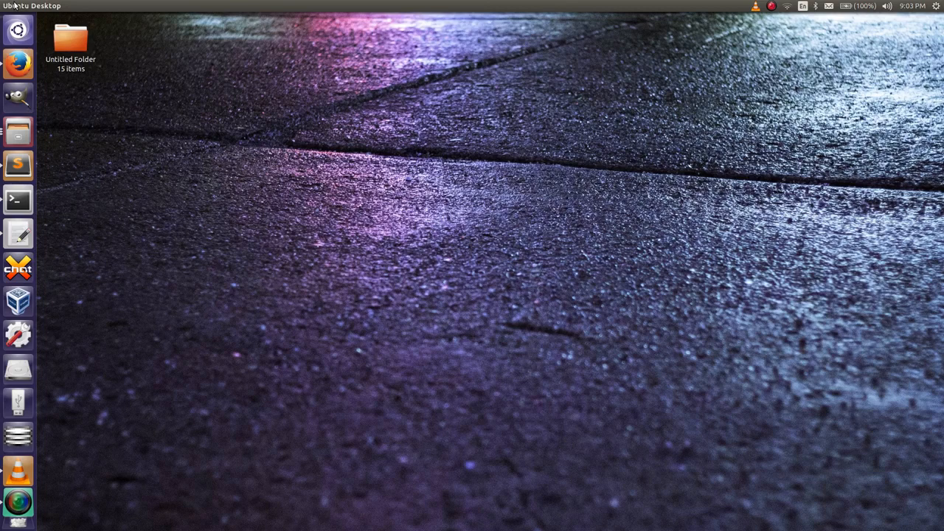
pyautogui.moveTo(18, 233)
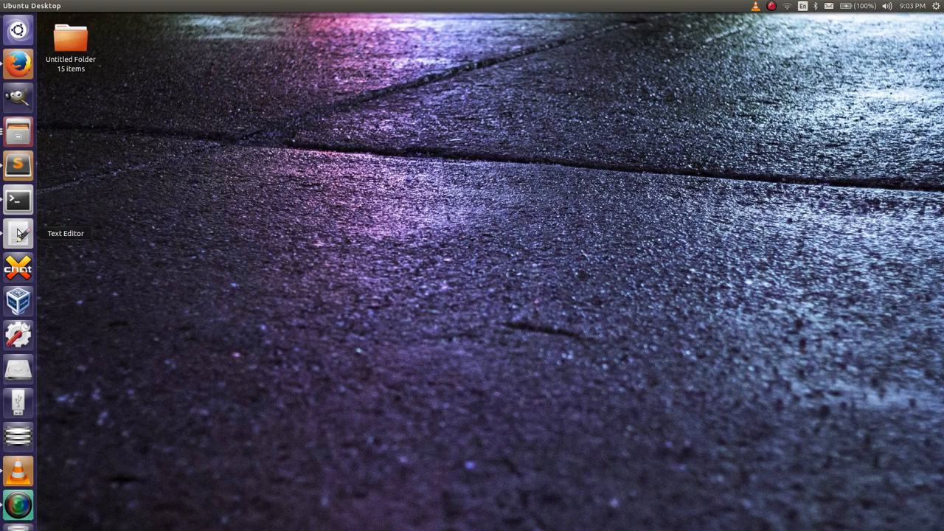
# Step: Launch a terminal Python shell and enter fo = open("file.txt", "r")
pyautogui.click(18, 233)
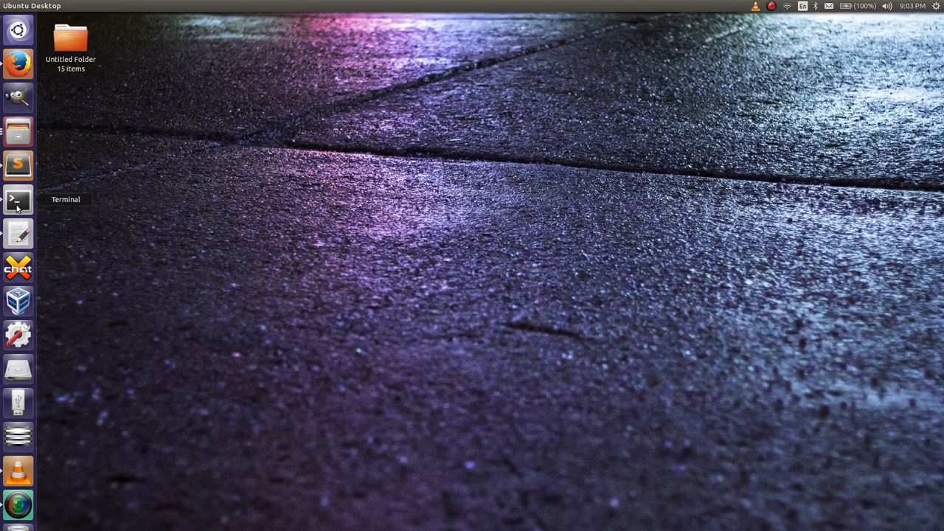
pyautogui.click(18, 199)
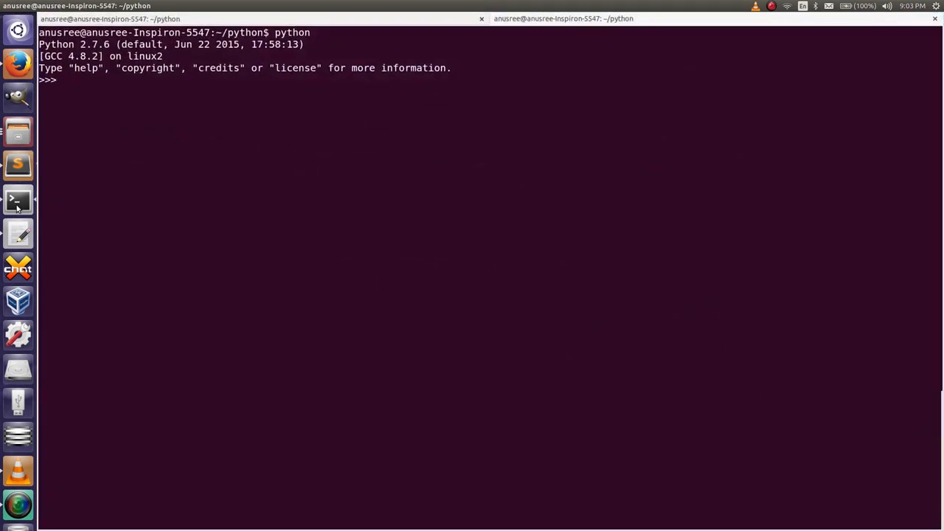
pyautogui.write('fo = open')
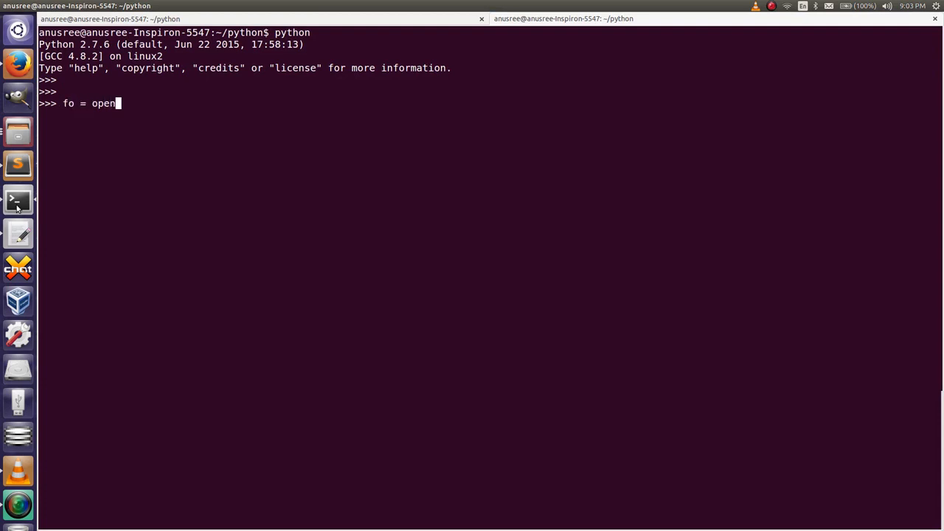
pyautogui.write('("')
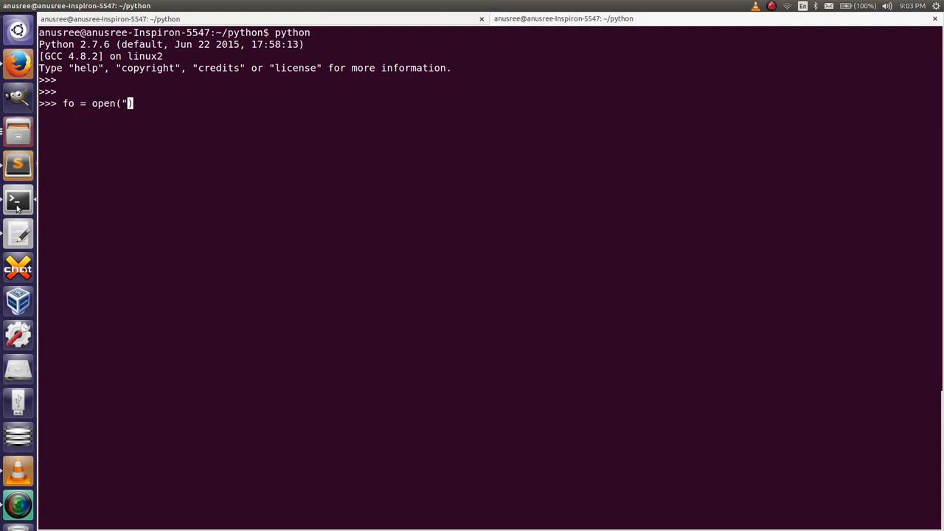
pyautogui.write('file.')
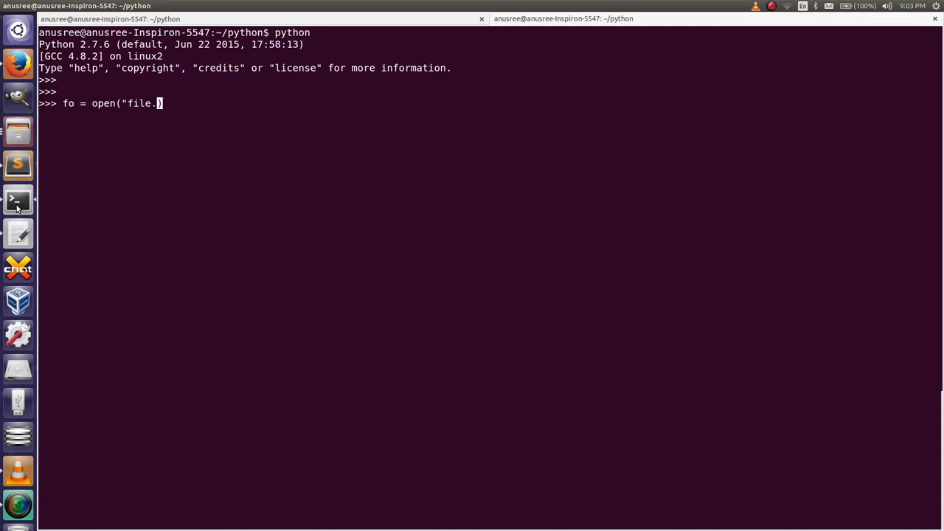
pyautogui.write('txt')
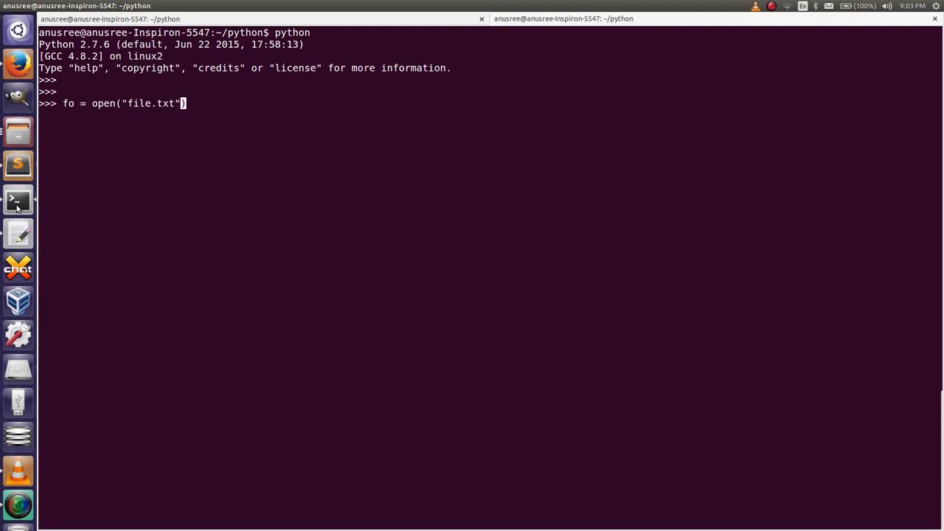
pyautogui.write(', "r"')
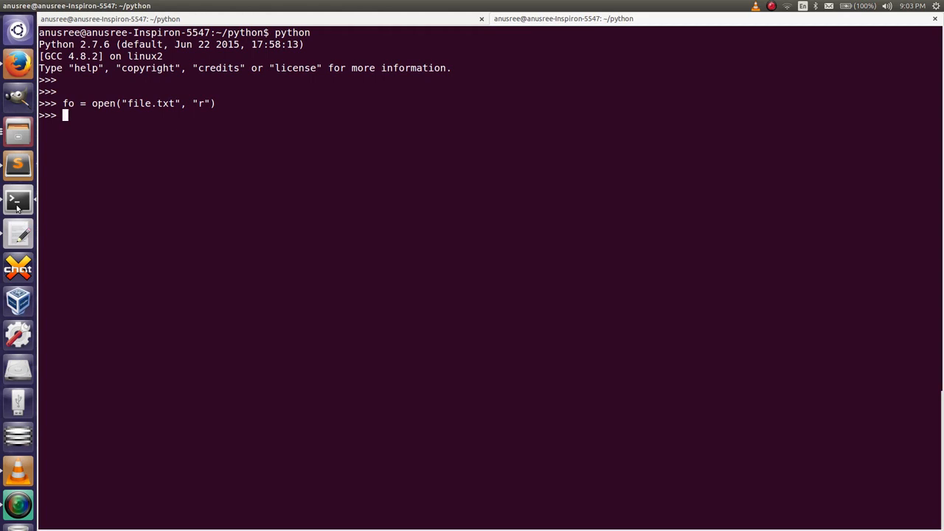
# Step: Run fo.seek(5) to move the file position to offset 5
pyautogui.write('fo.')
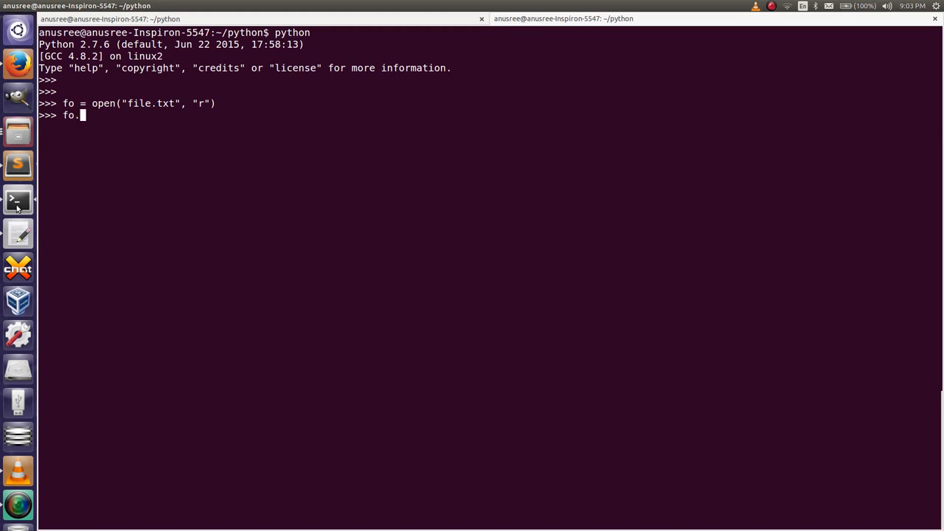
pyautogui.write('seek(')
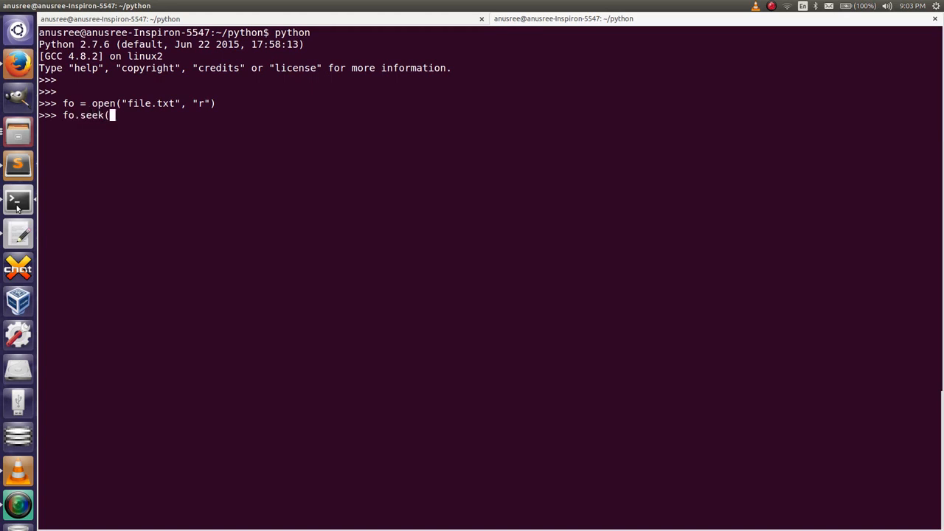
pyautogui.write(')5')
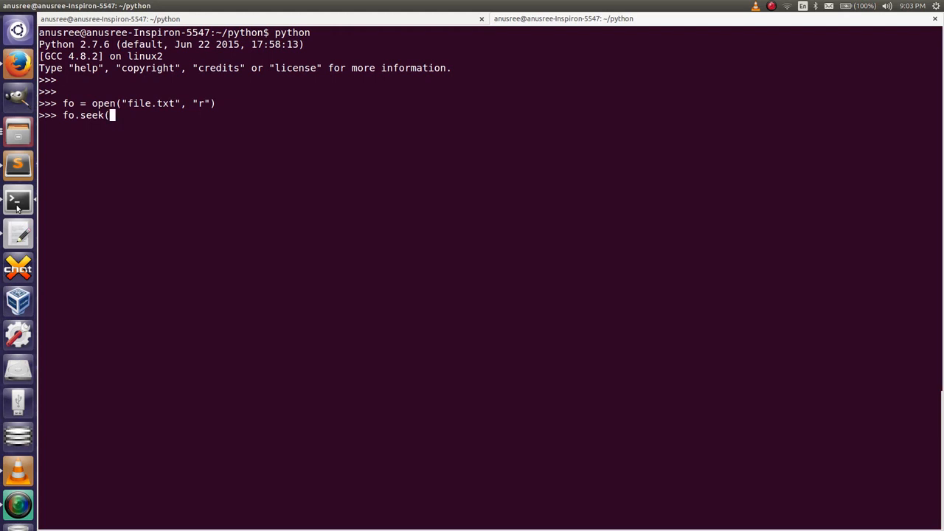
pyautogui.write('4')
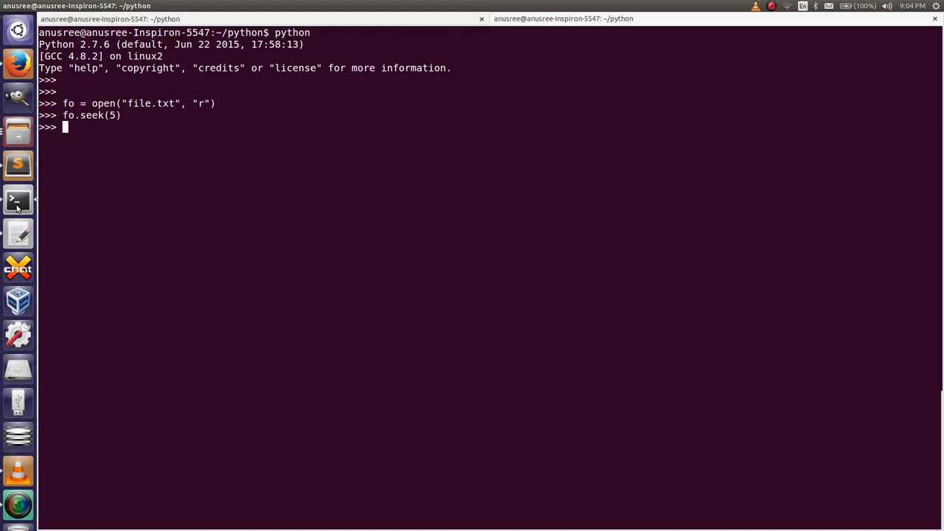
# Step: Run sep = fo.read(20 - 5) and begin a print statement at the next prompt
pyautogui.write('sep =')
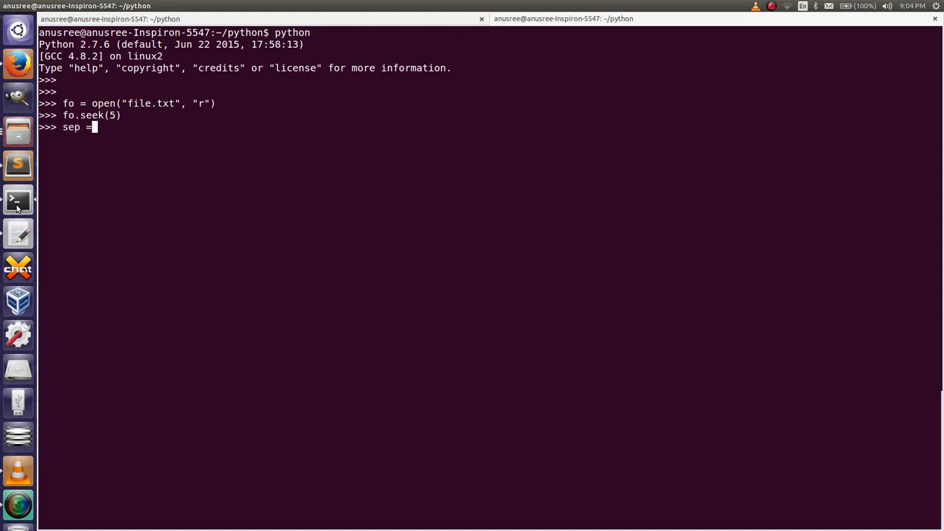
pyautogui.write('fo.')
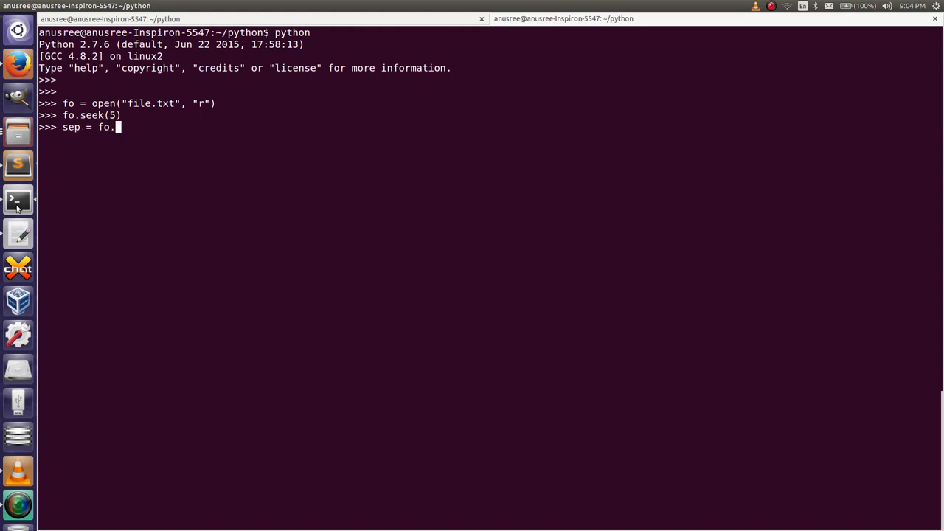
pyautogui.write('read')
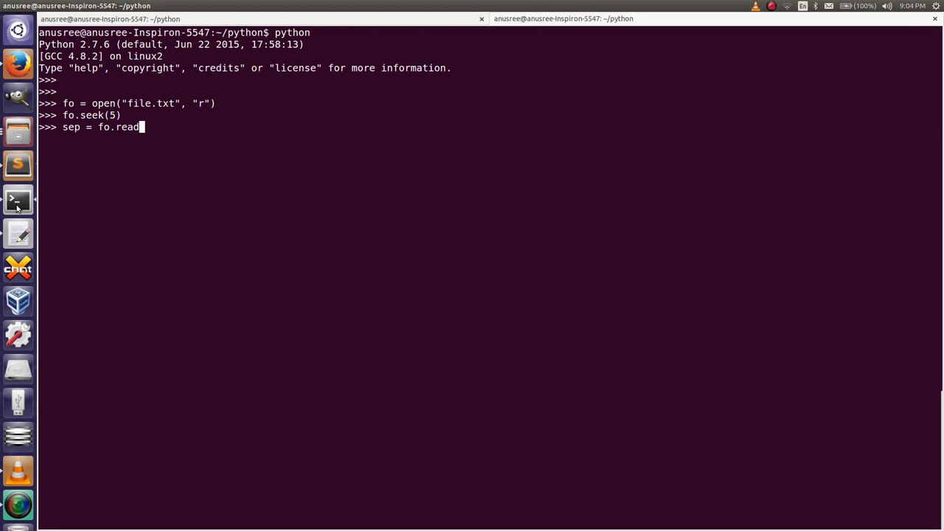
pyautogui.write('(2)')
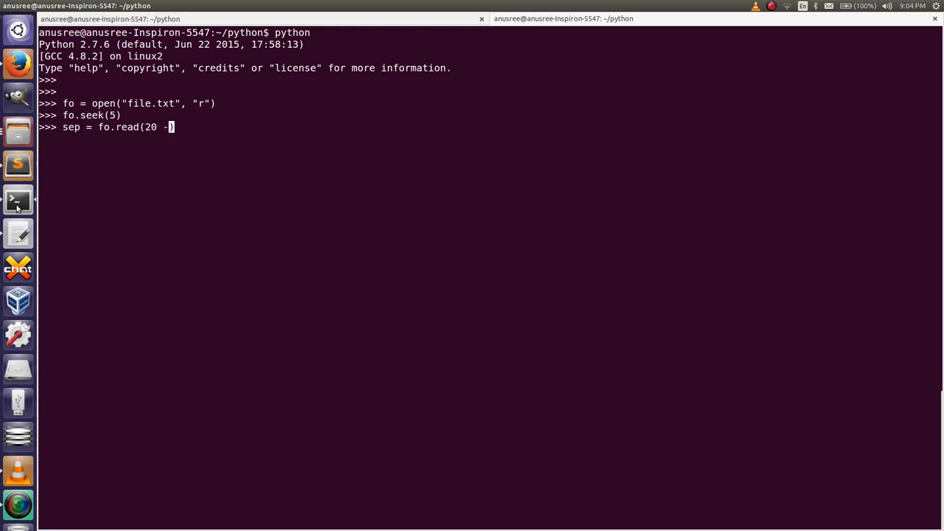
pyautogui.write('5)')
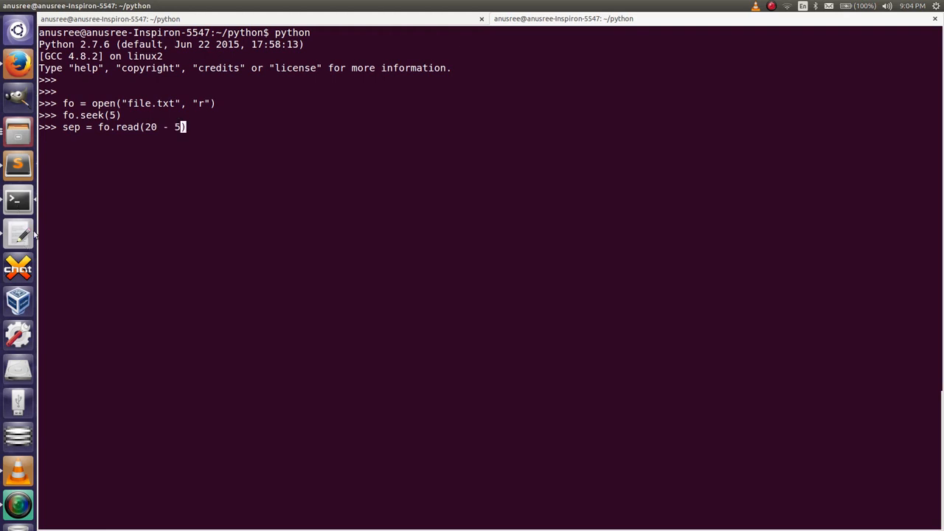
pyautogui.doubleClick(127, 127)
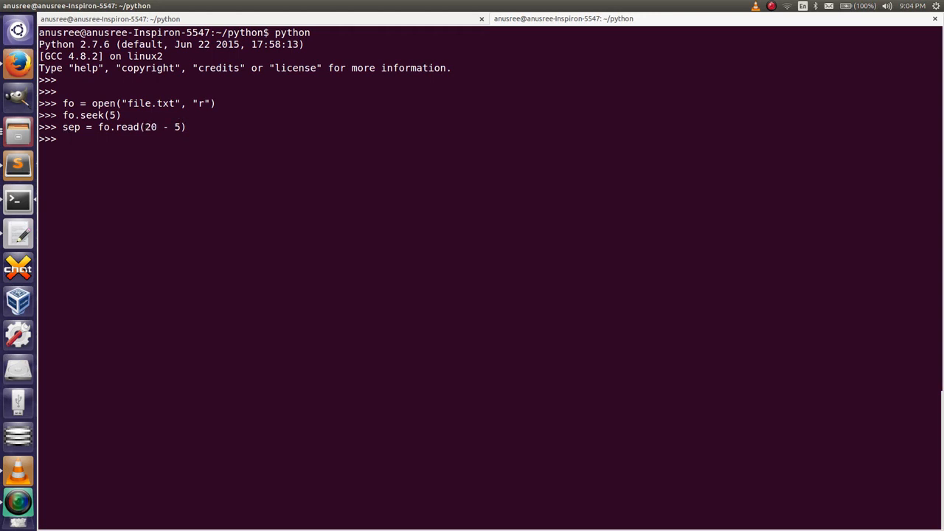
pyautogui.write('print')
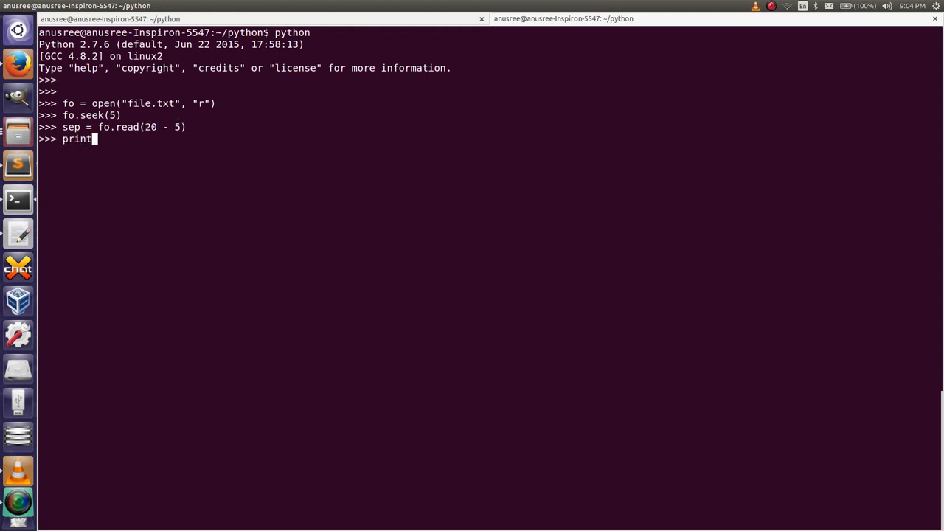